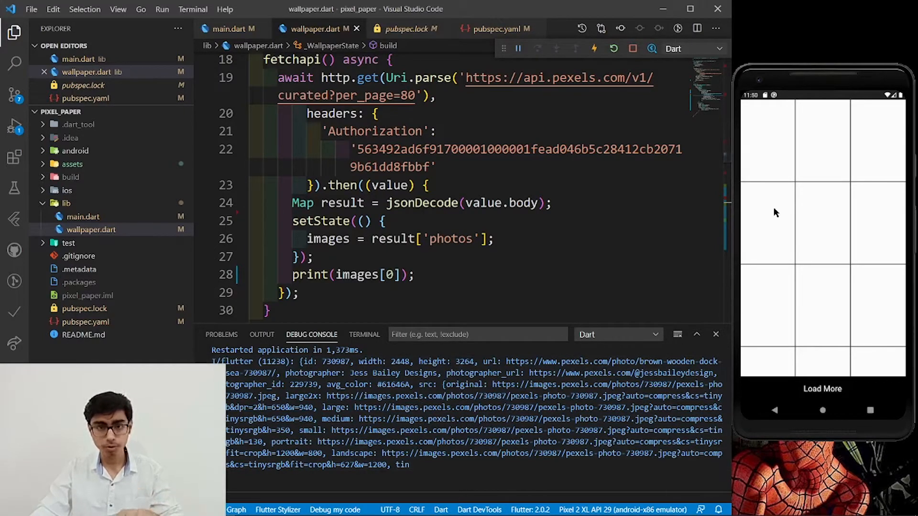
mouse_move(797, 182)
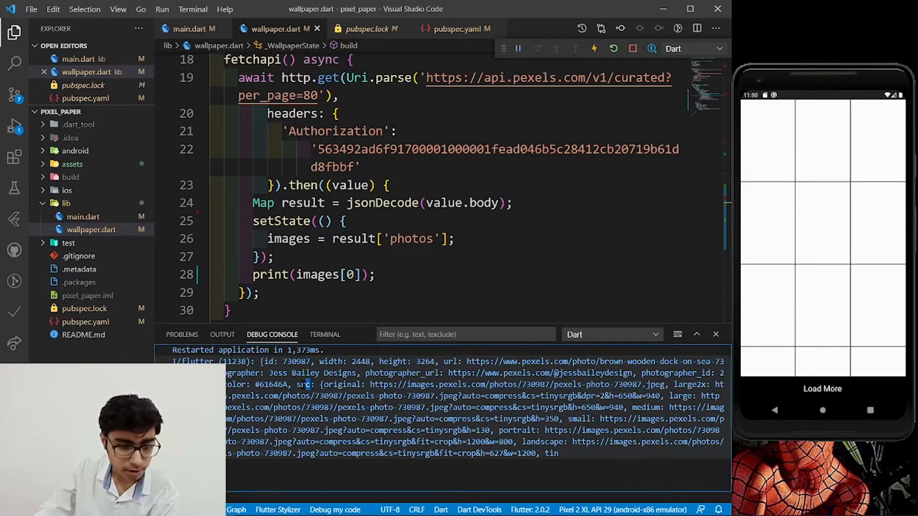
Replace the grid's hardcoded itemCount 80 with images.length.
double_click(302, 384)
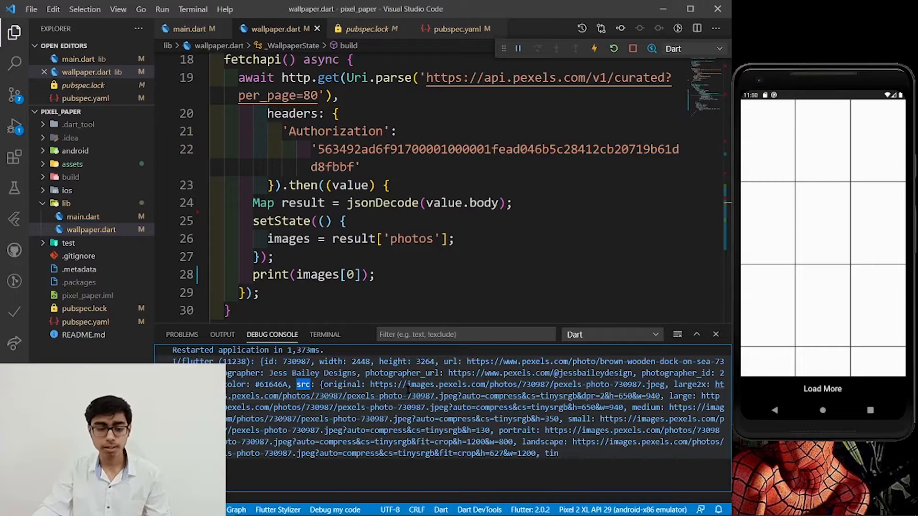
mouse_move(408, 384)
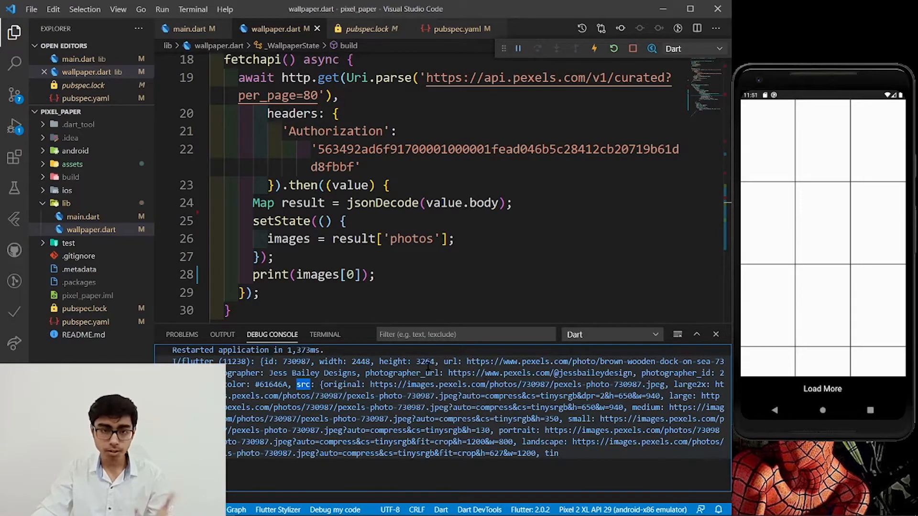
left_click(715, 335)
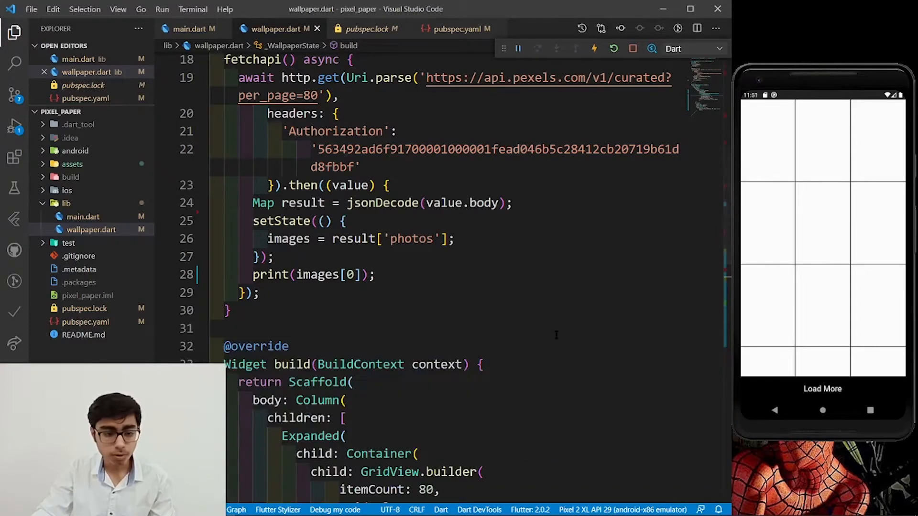
scroll("down", 3)
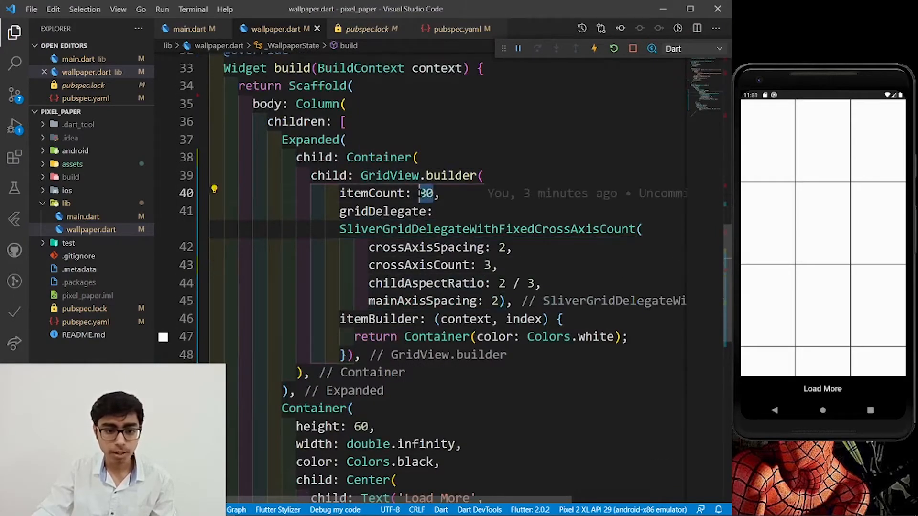
type("images.")
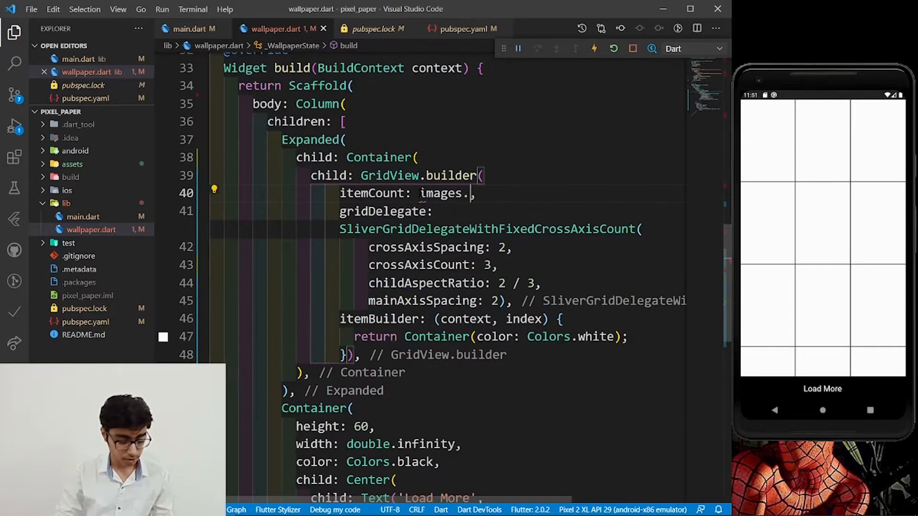
type("length")
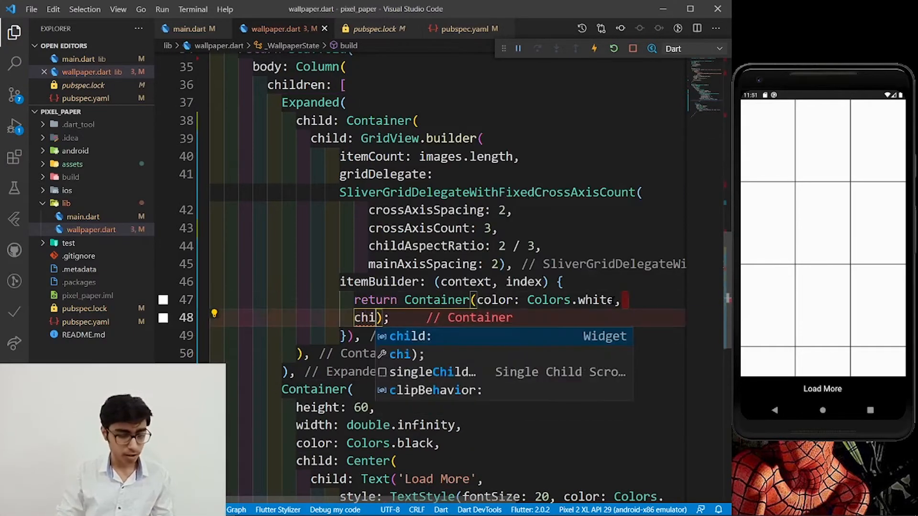
Give each grid Container a child Image.network(images[index]['src']['tiny']).
type("child: Ima,")
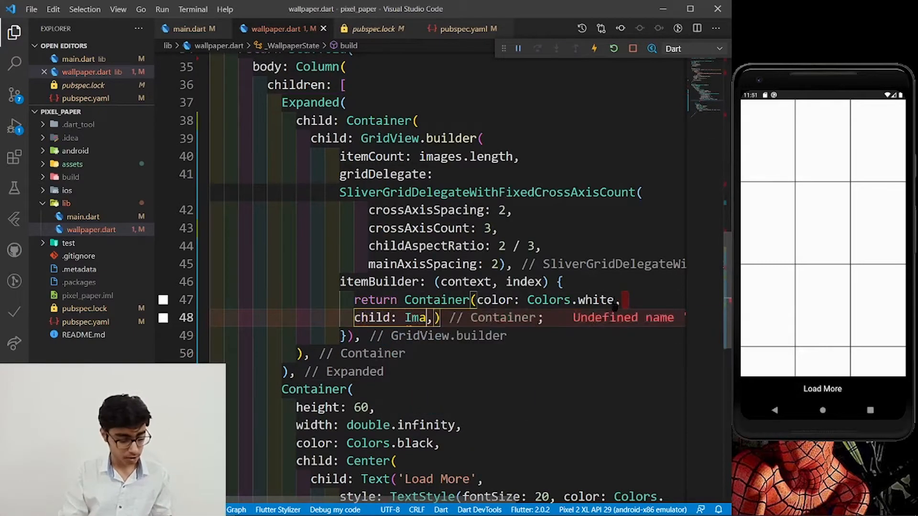
key("Backspace")
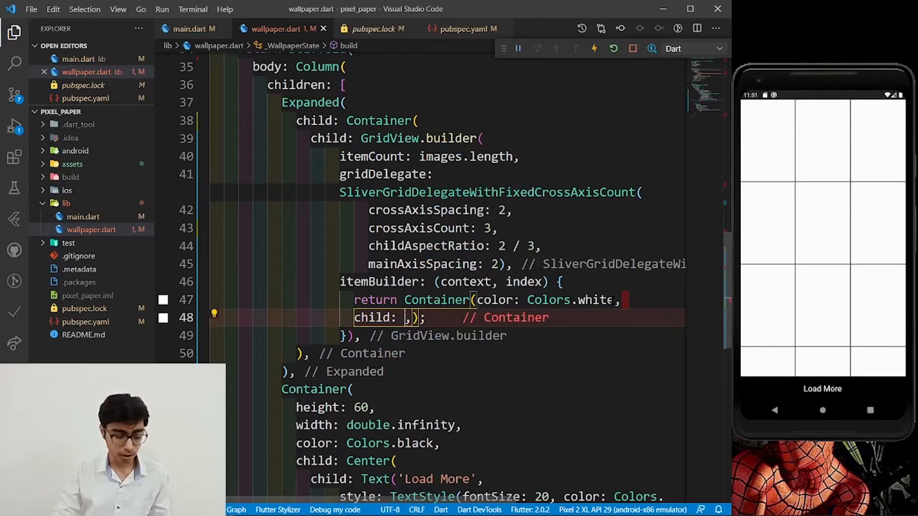
type("Image.")
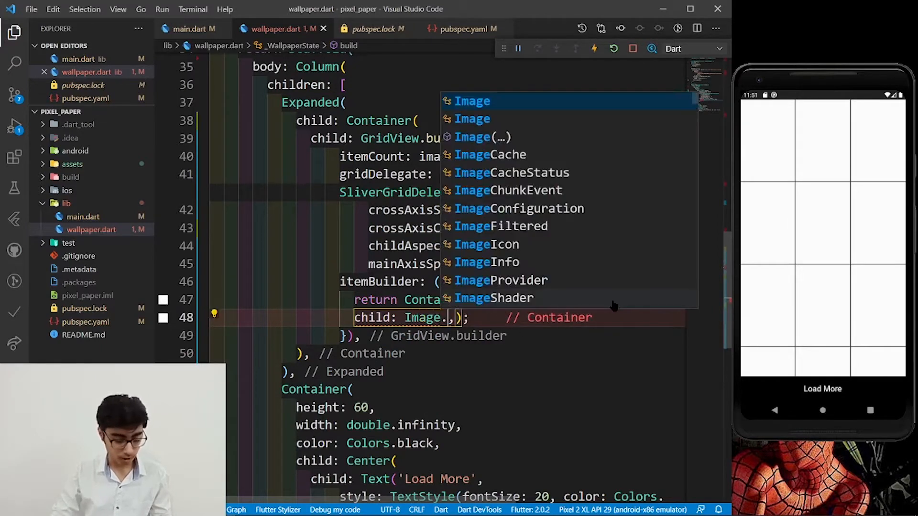
type("network")
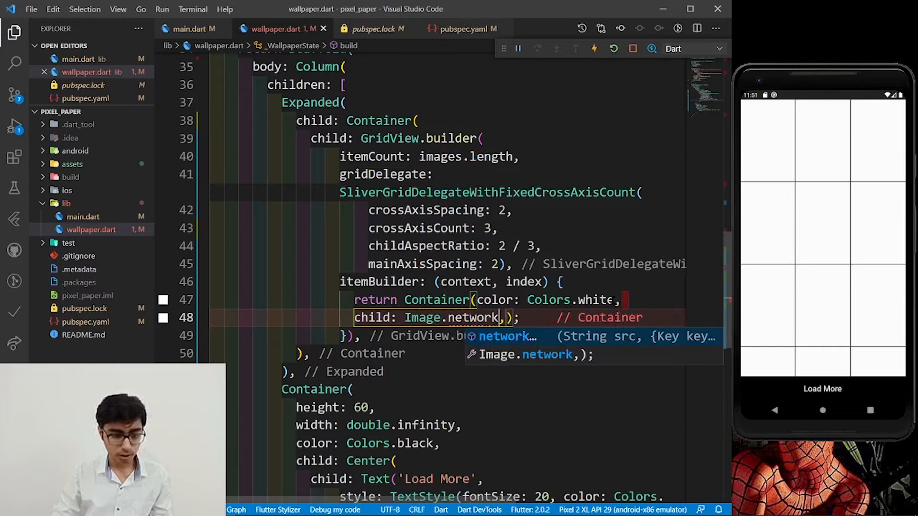
type("()")
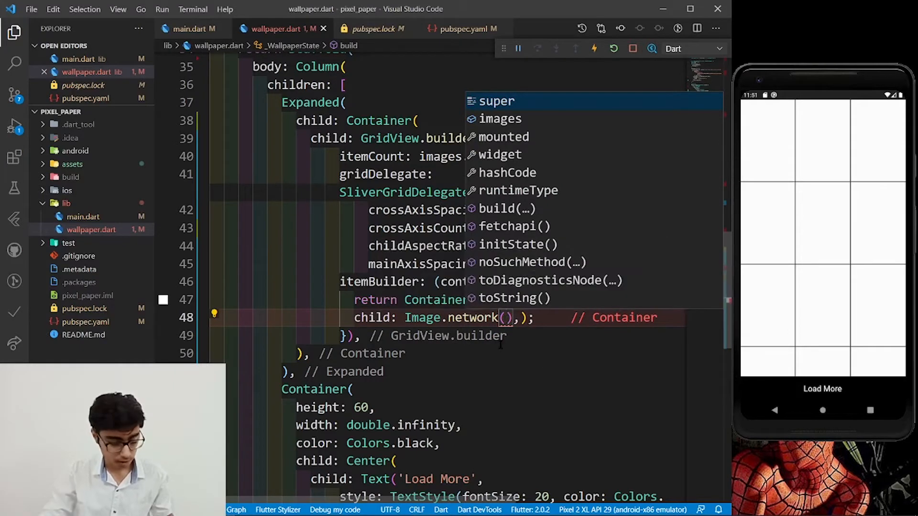
type("images[]")
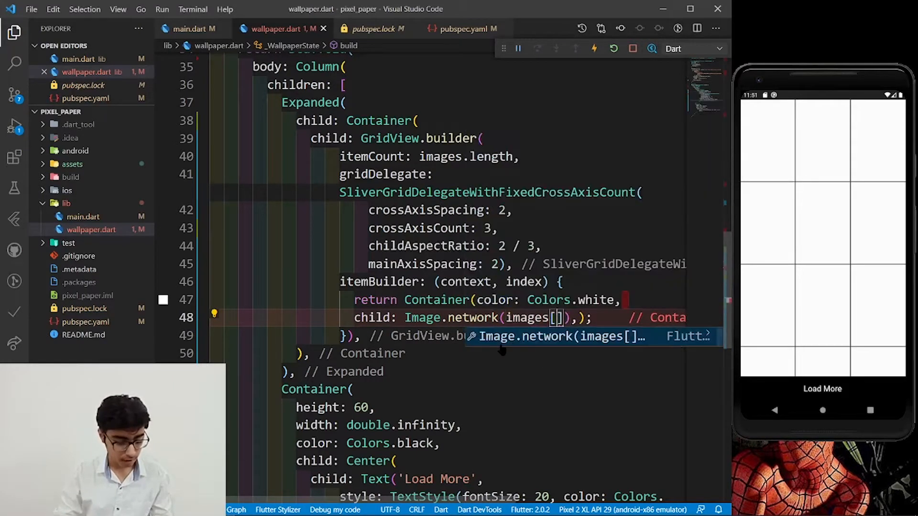
type("index")
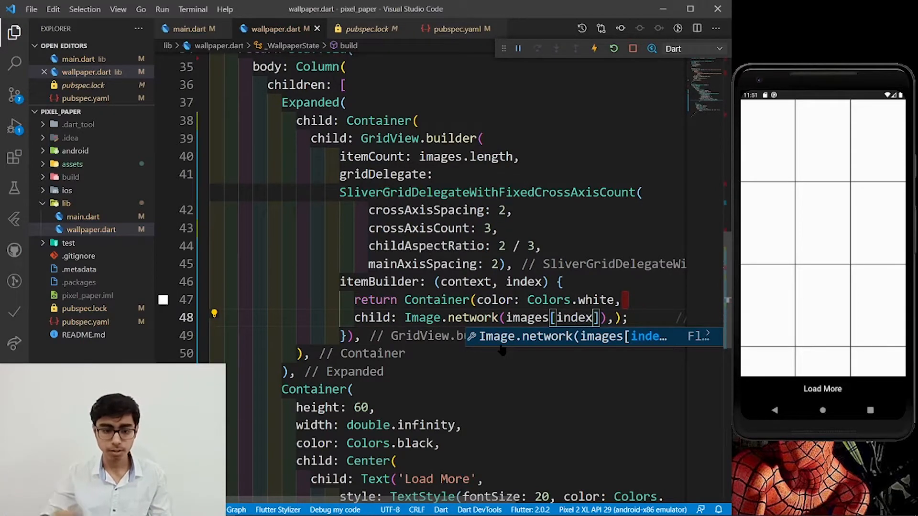
type("[]")
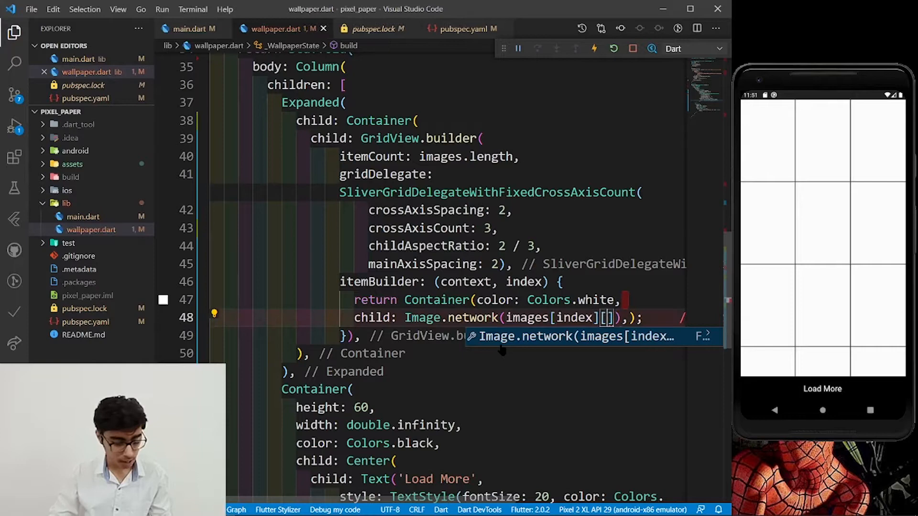
type("'src'")
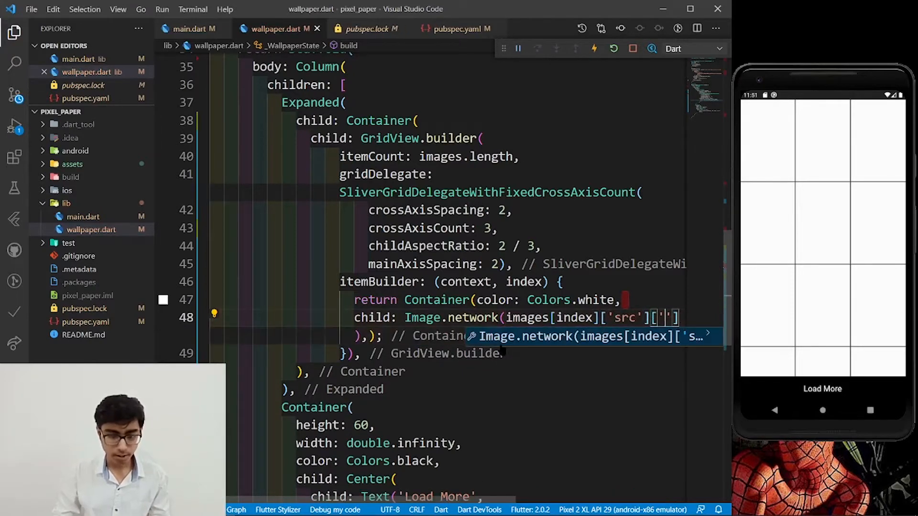
type("tiny")
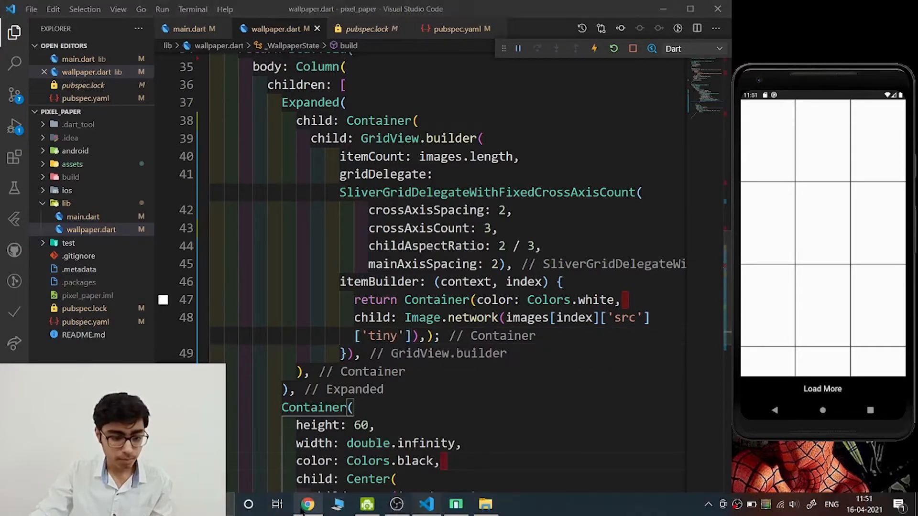
Check the src size keys in the Pexels API response example in Chrome.
left_click(307, 504)
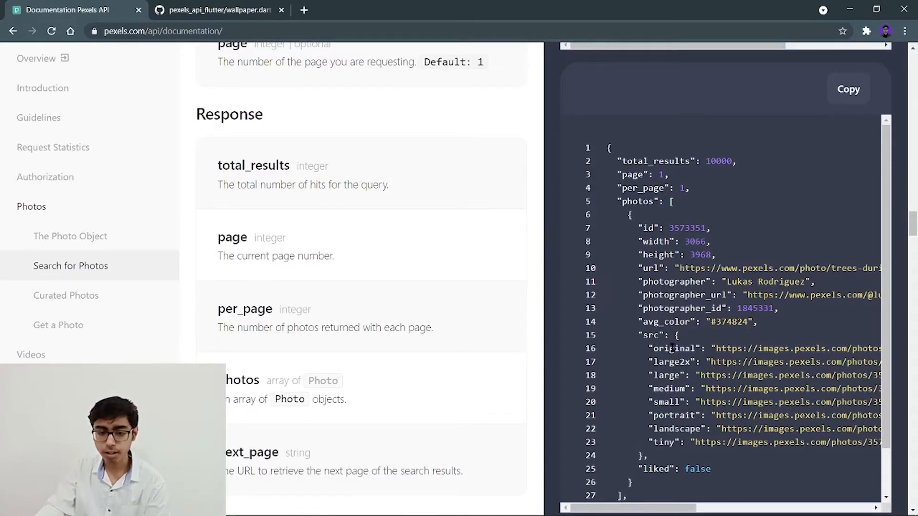
double_click(650, 336)
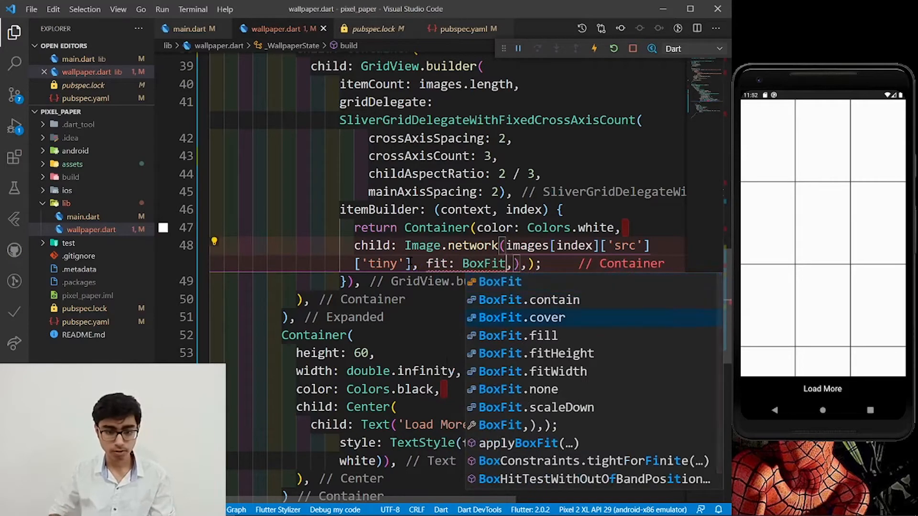
Add fit: BoxFit.cover to the grid's Image.network so photos fill their cells.
left_click(518, 317)
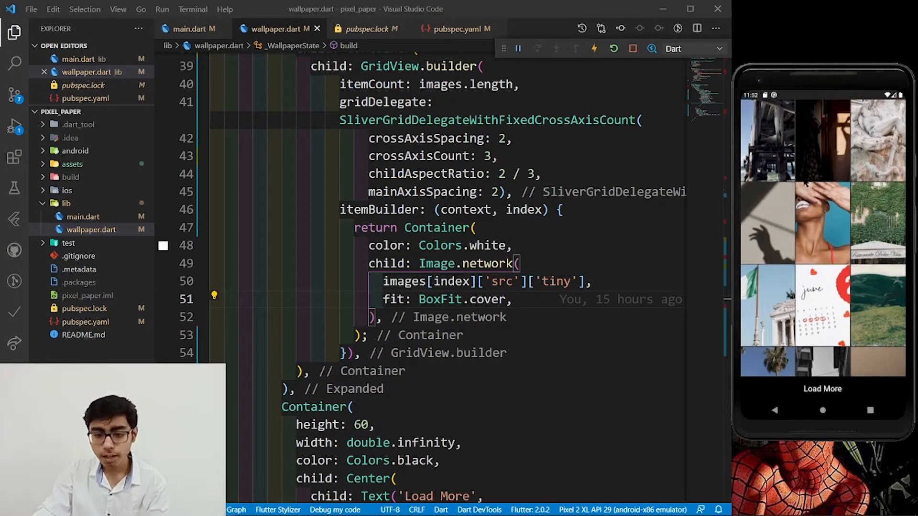
mouse_move(813, 247)
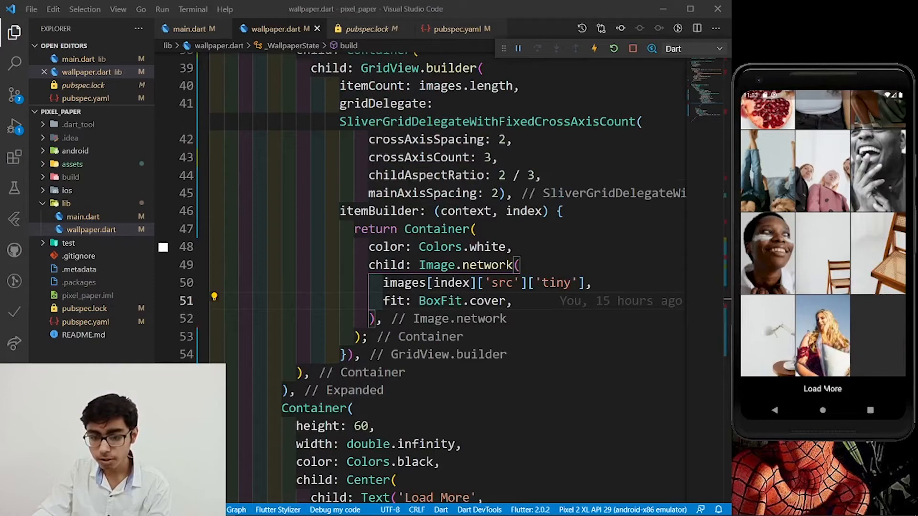
mouse_move(843, 327)
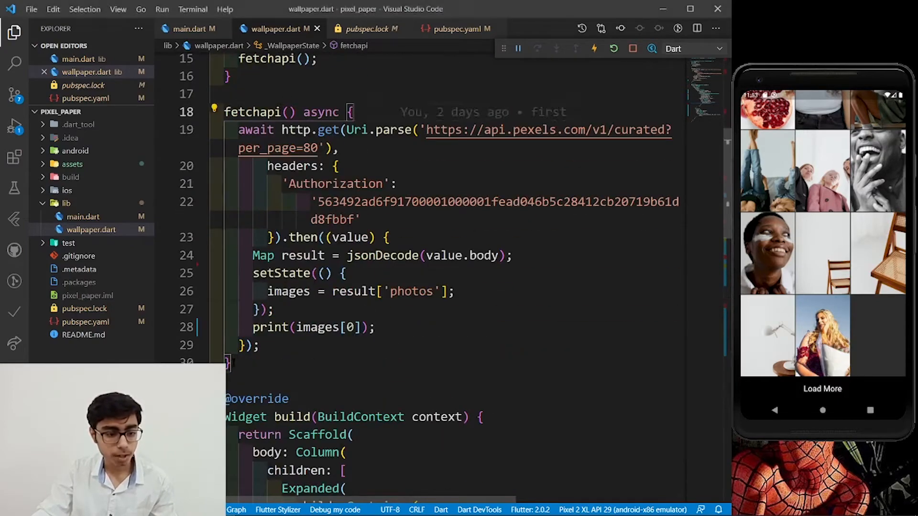
Add an empty loadmore() async function and an int page = 1 field to the state.
type("lo")
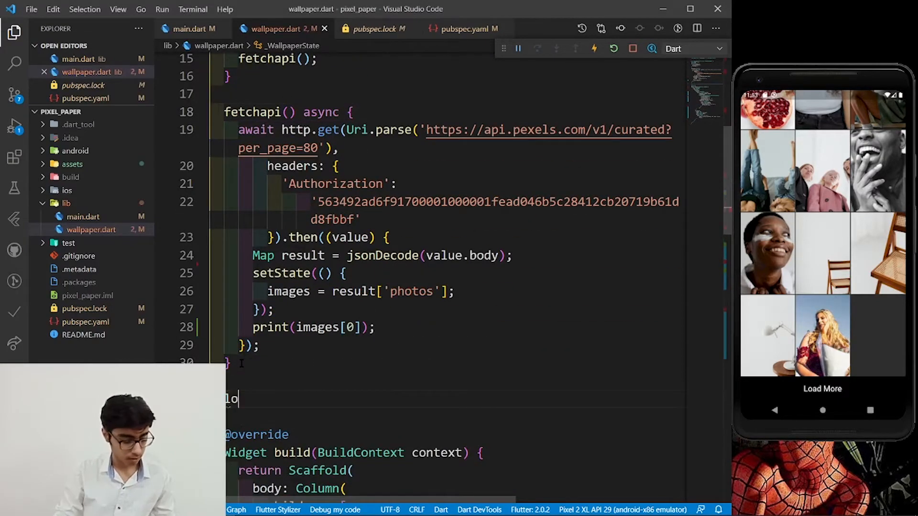
type("admore()")
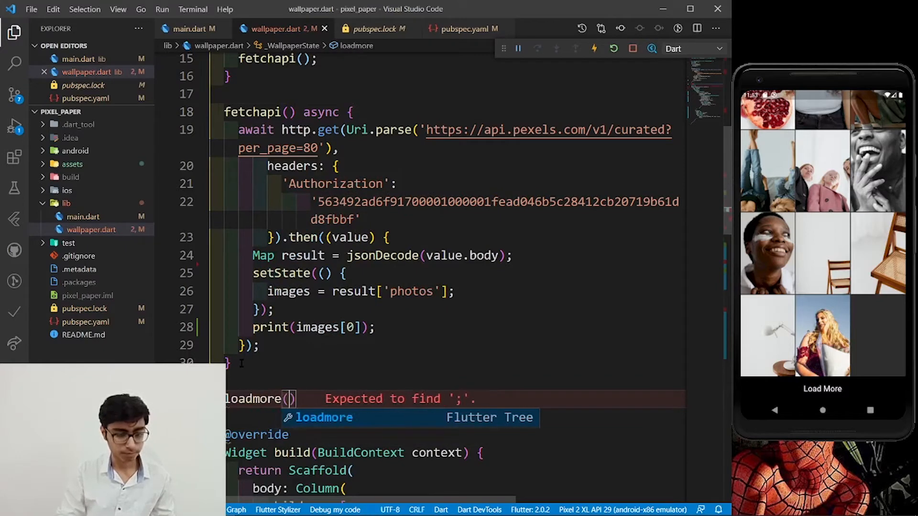
type("async")
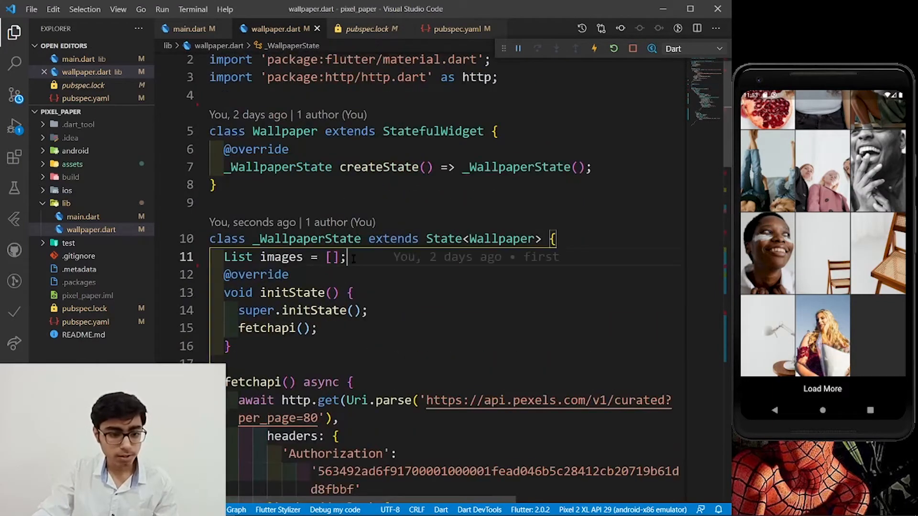
type("int")
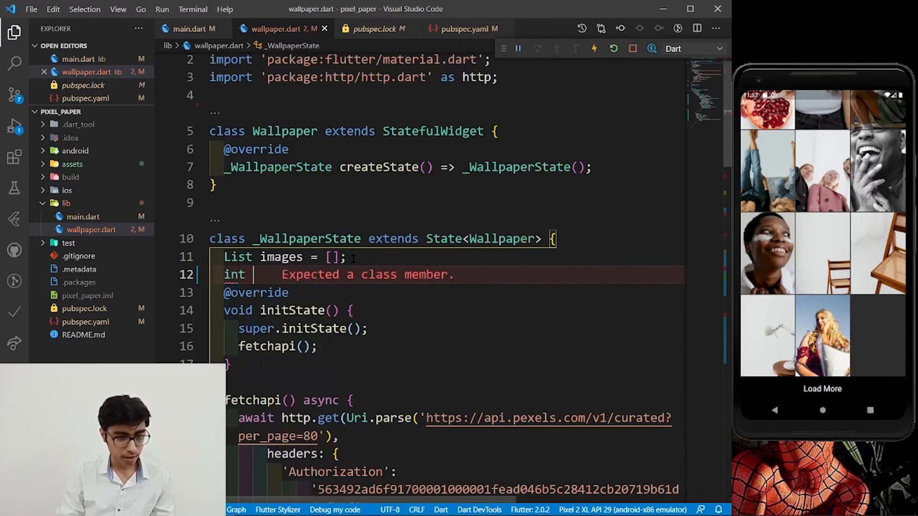
type("page =")
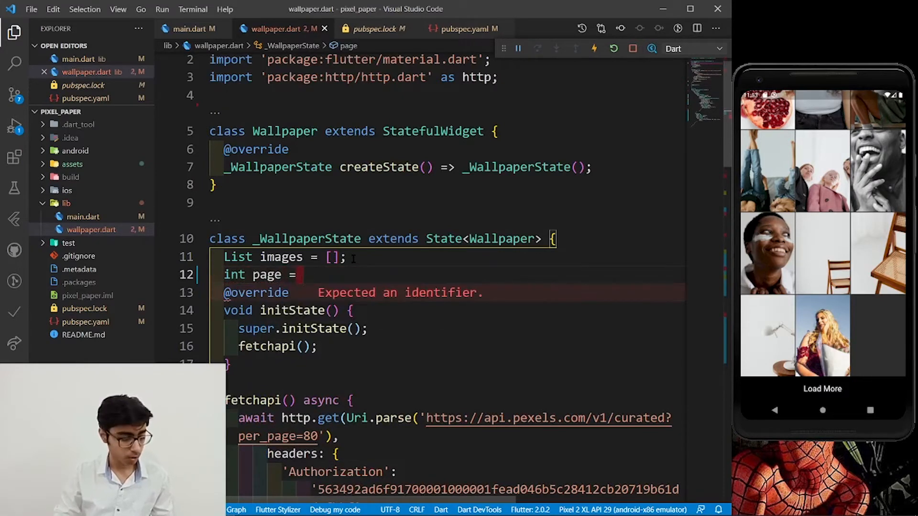
type("1;")
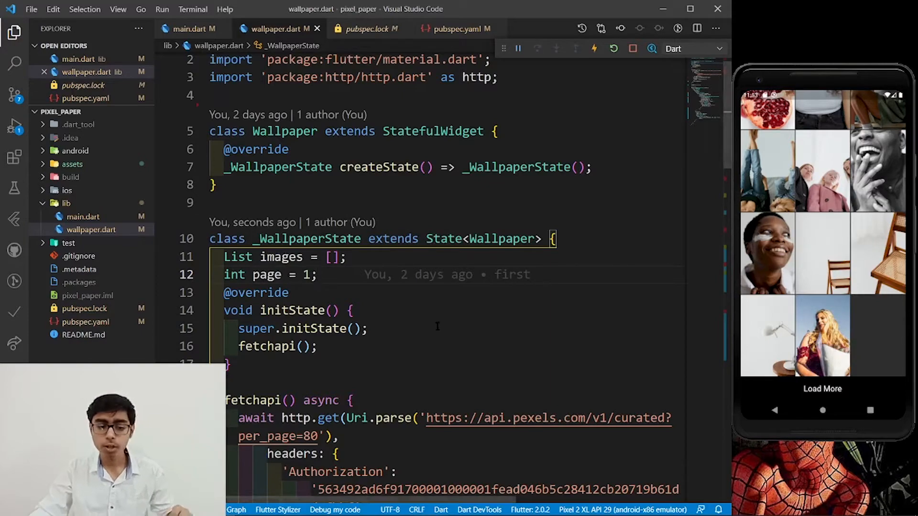
scroll("down", 3)
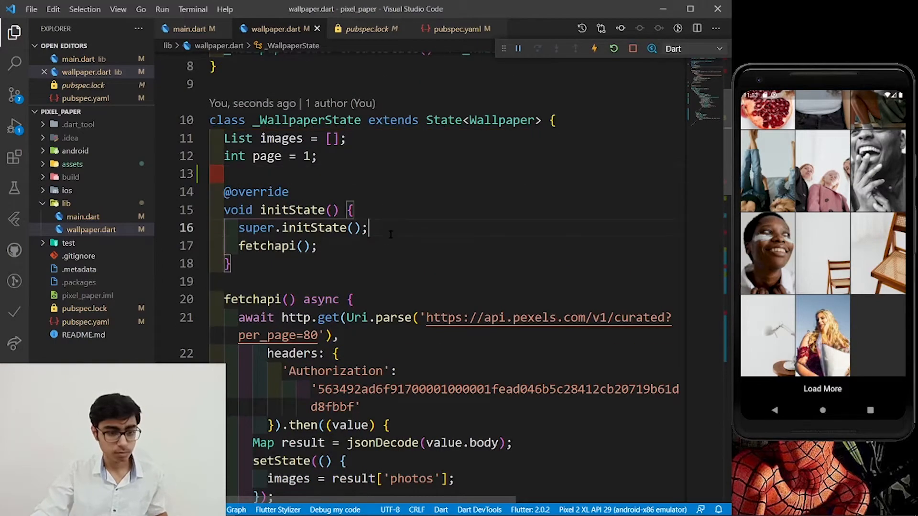
scroll("down", 3)
type("loadmore() async {")
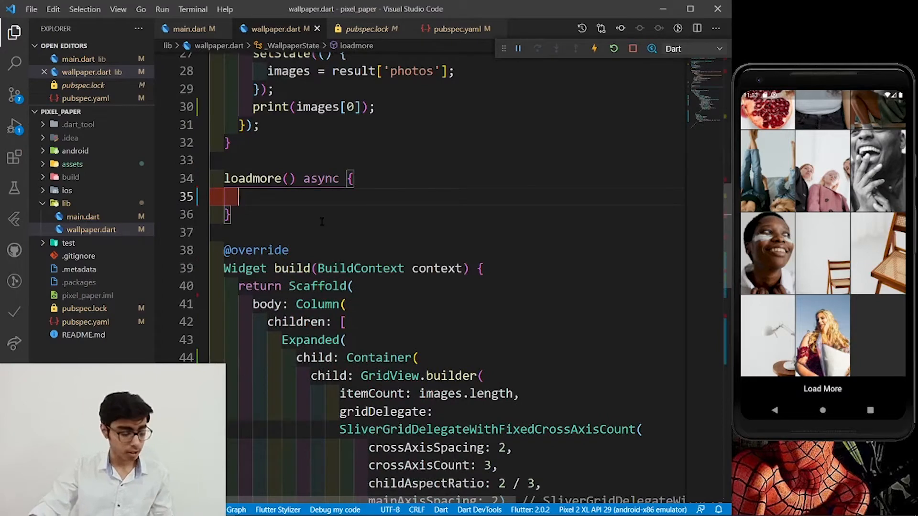
Increment page with page = page + 1 inside setState in loadmore.
type("setState(() {")
type("page")
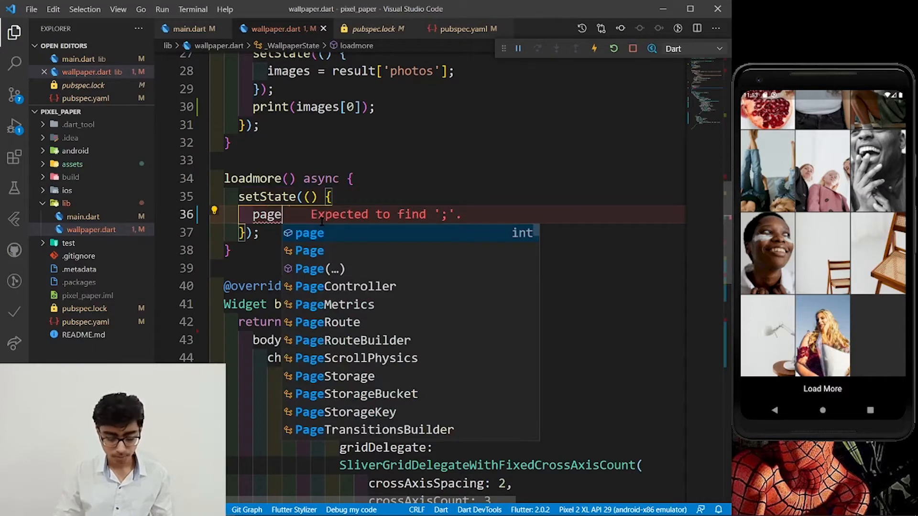
type("= page")
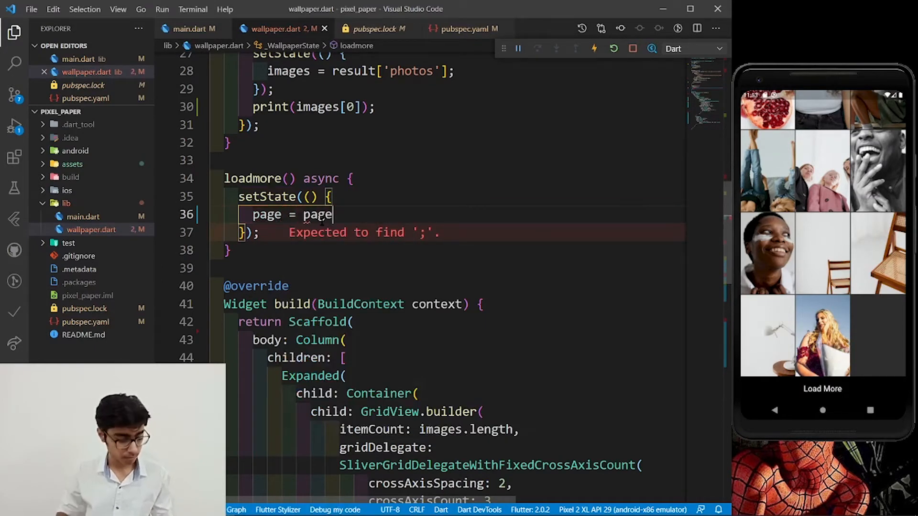
type("+ 1;")
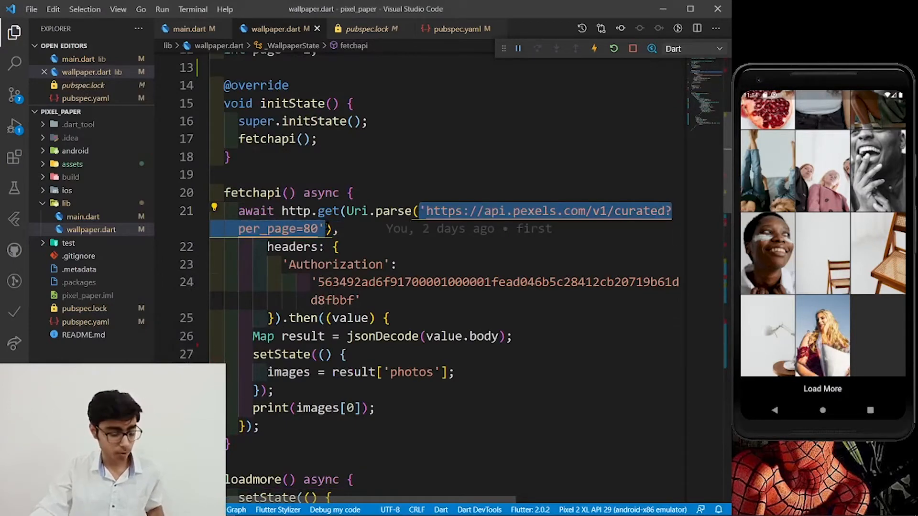
Build String url as the curated endpoint with per_page=80&page= plus page.
scroll("down", 3)
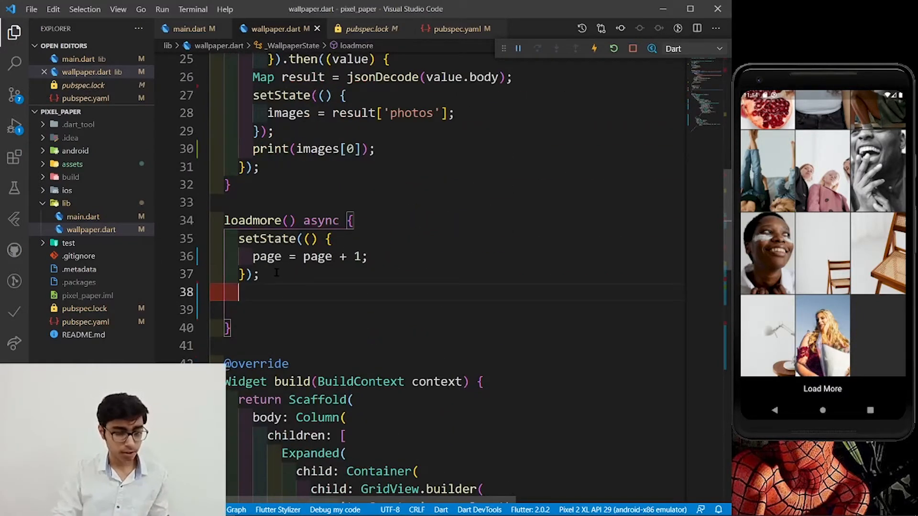
type("String")
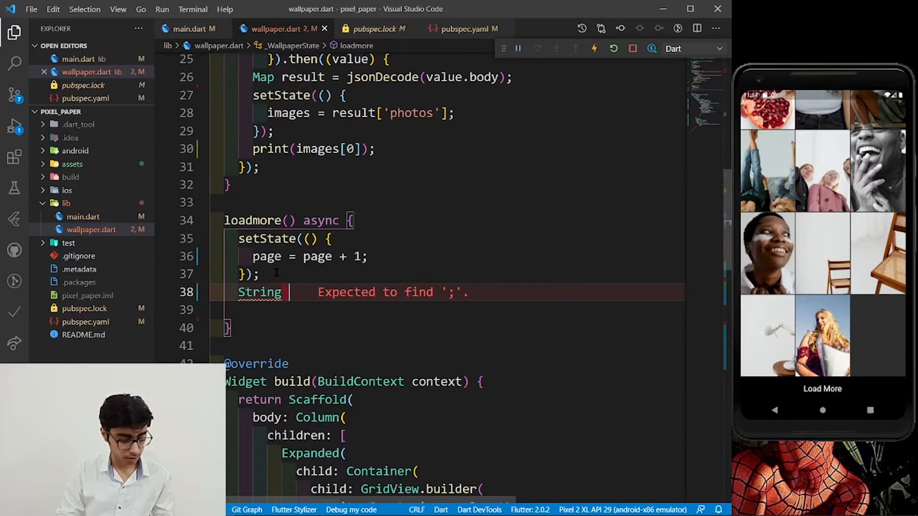
type("url = 'https://api.pexels.com/v1/curated?per_page=80' +")
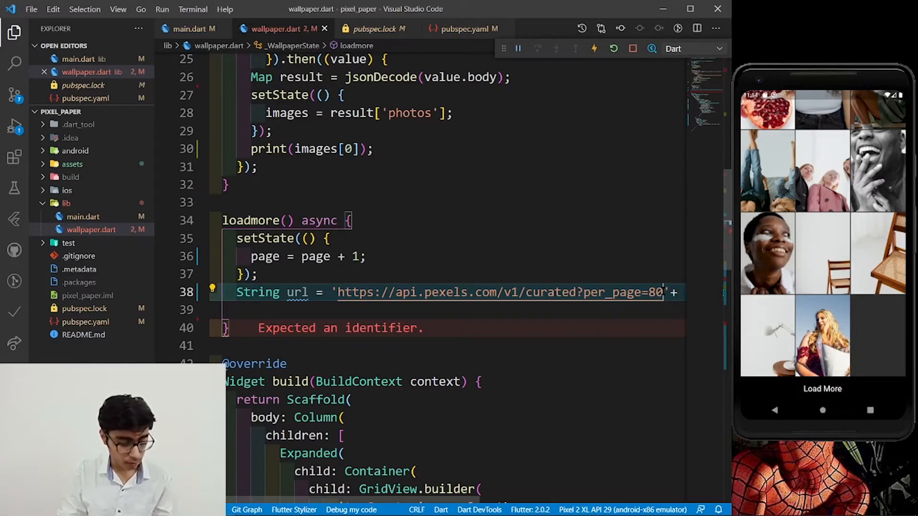
type("&")
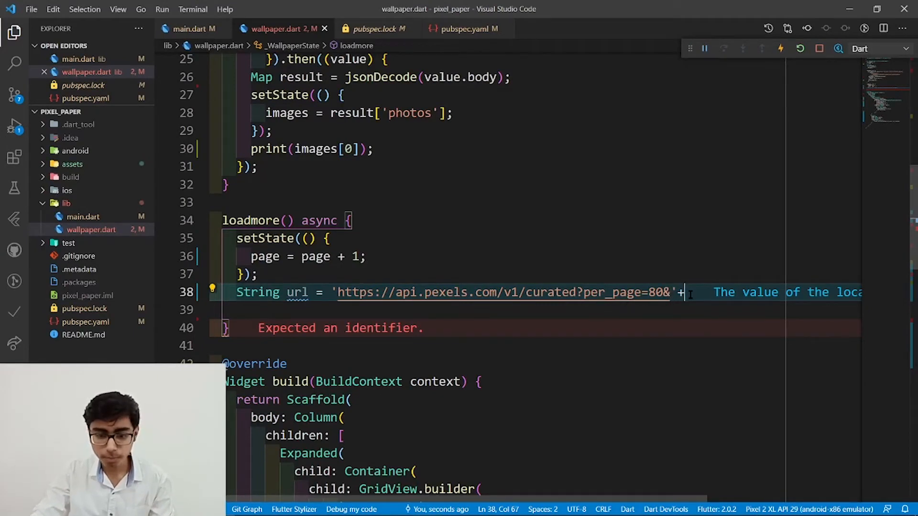
type("'")
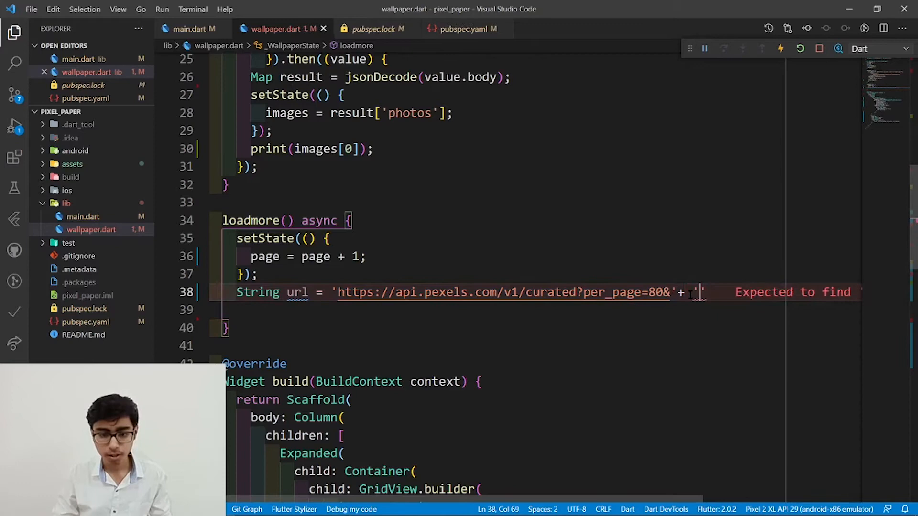
type("page")
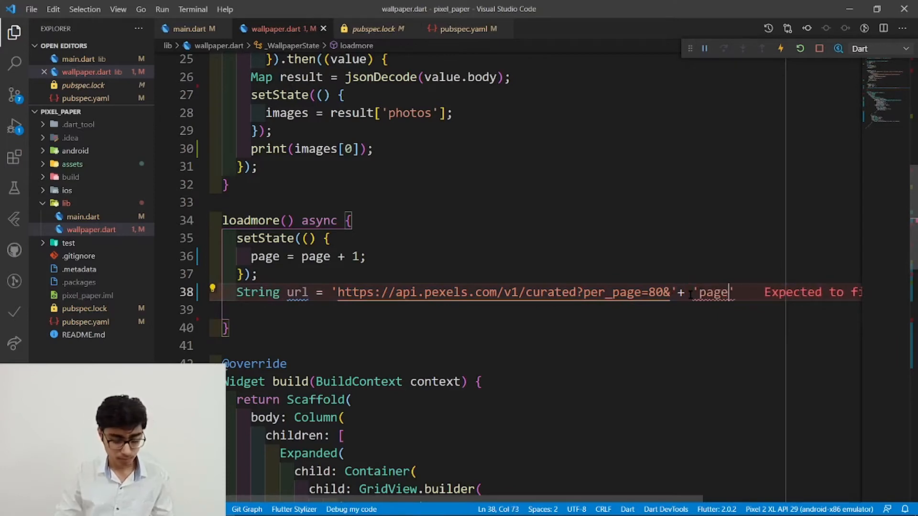
type("_no")
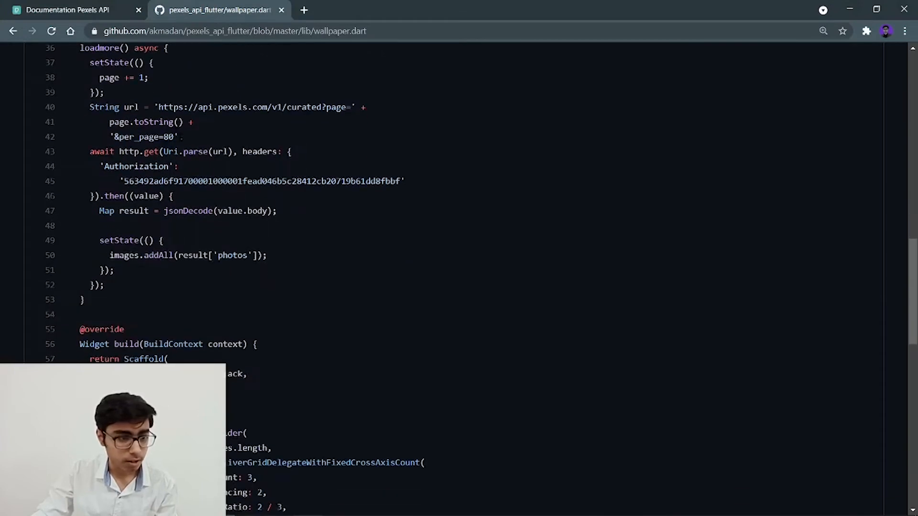
left_click(67, 10)
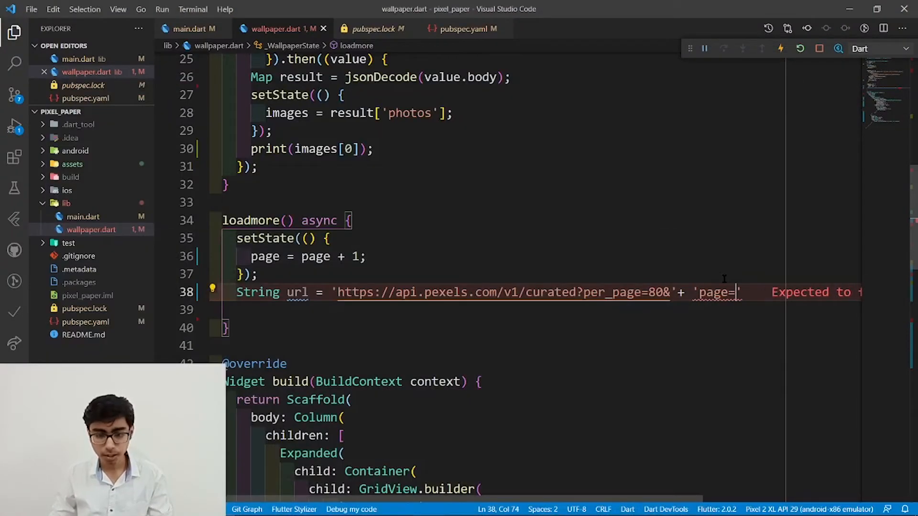
type("+")
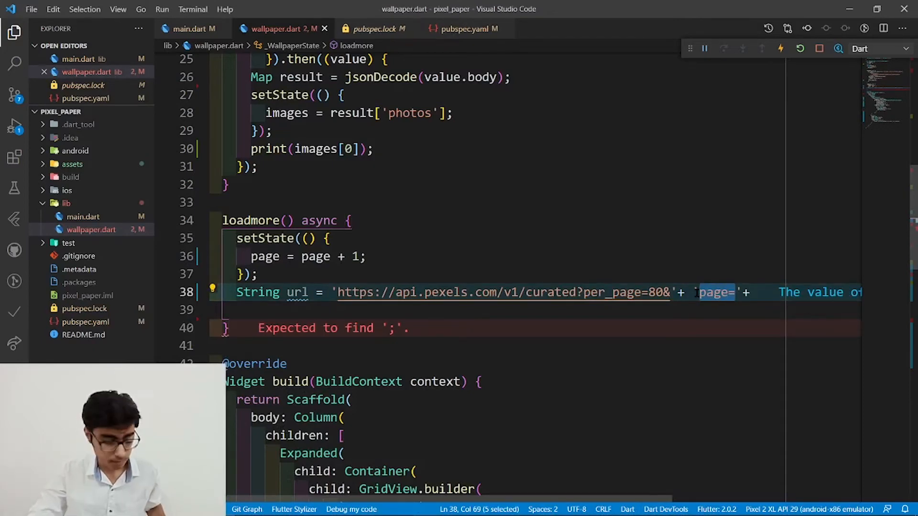
key("Delete")
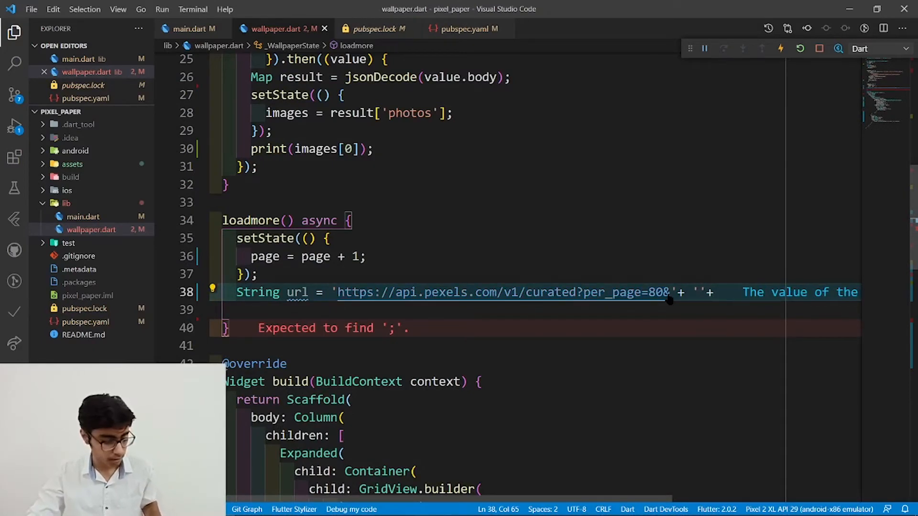
type("&page=")
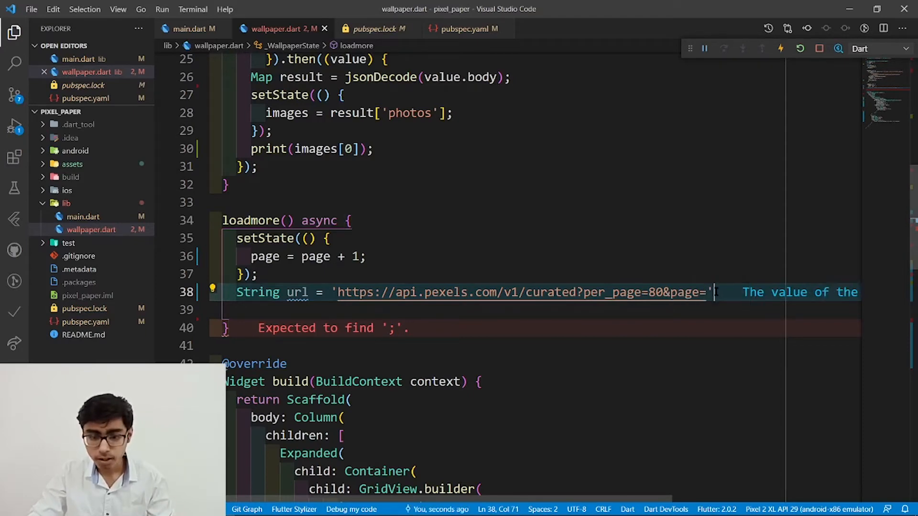
type("+")
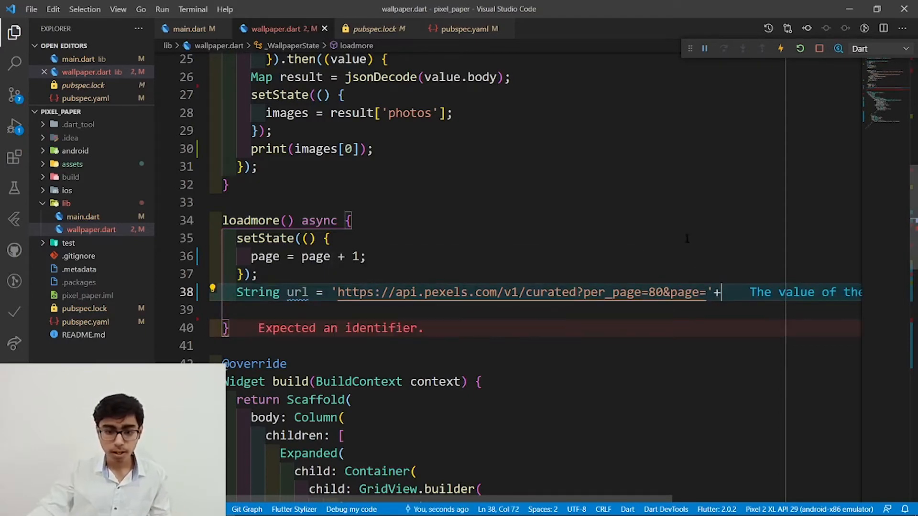
type("page.toString();")
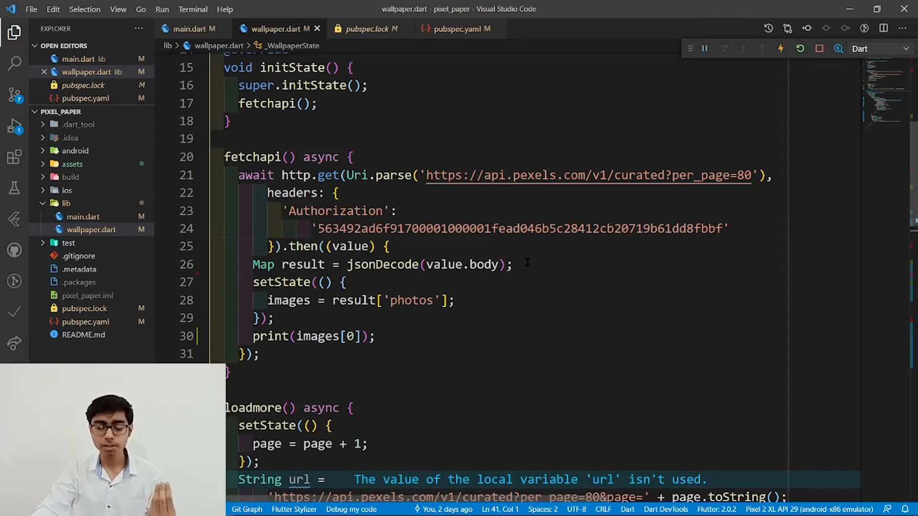
Make loadmore's http.get use Uri.parse(url) instead of the hardcoded Pexels URL.
scroll("down", 3)
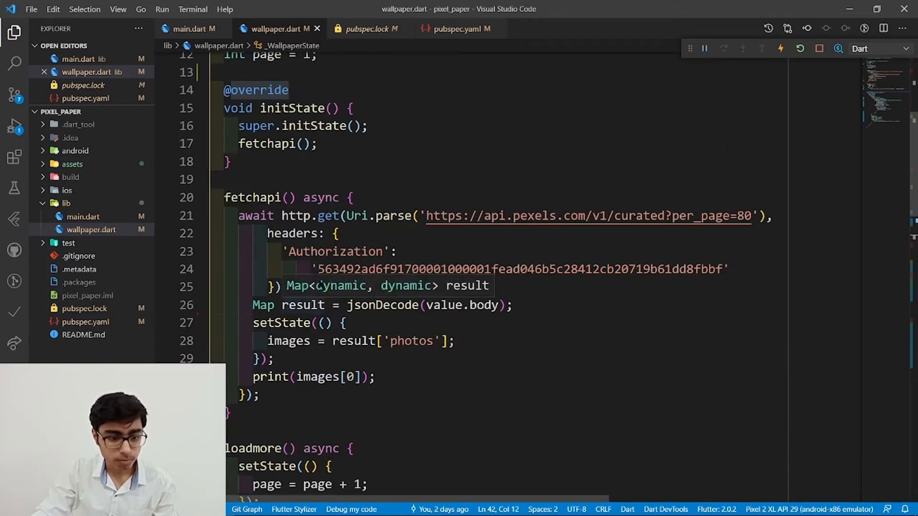
type(".then((value) {")
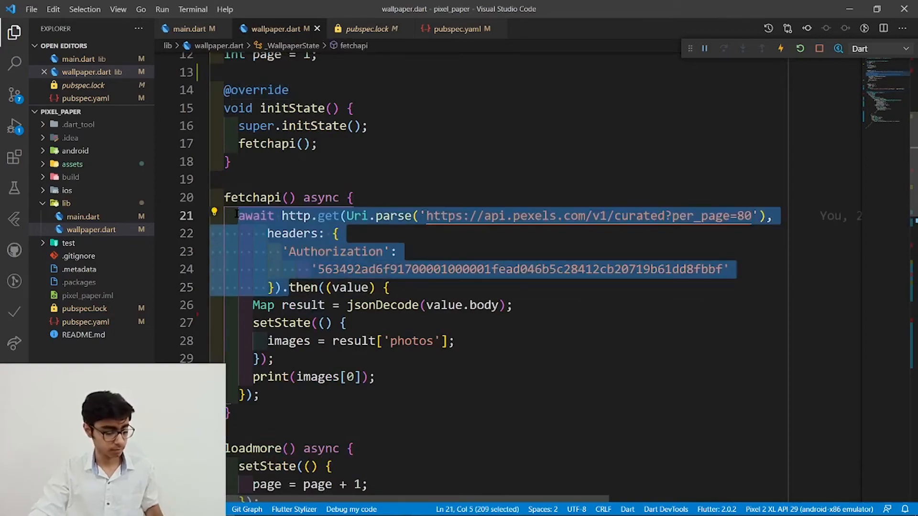
scroll("down", 3)
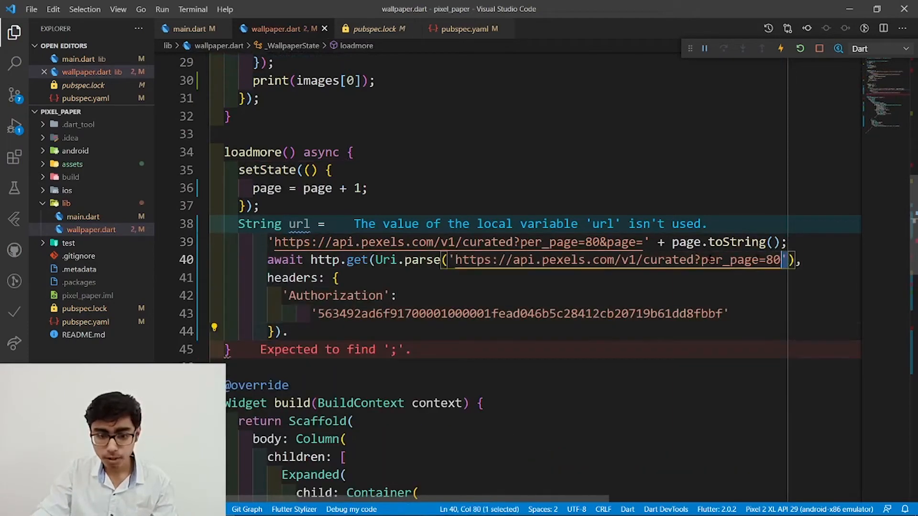
key("Delete")
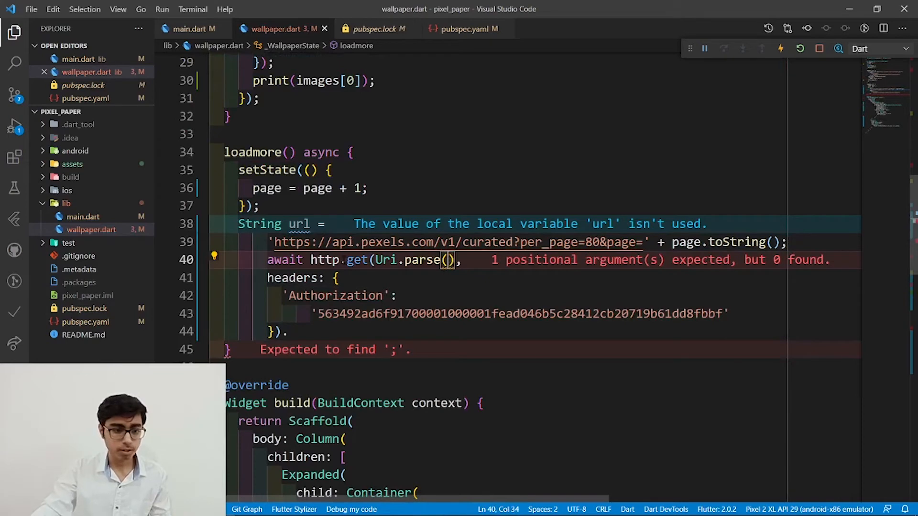
double_click(299, 224)
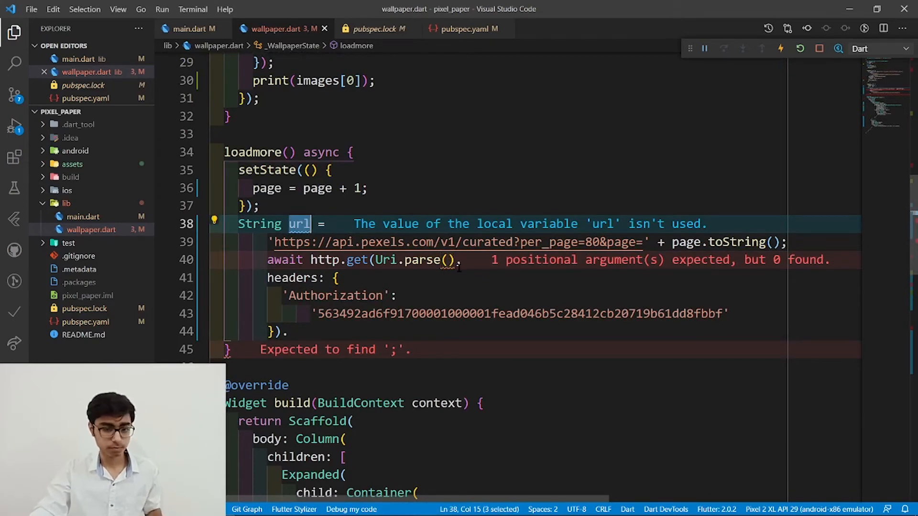
type("url")
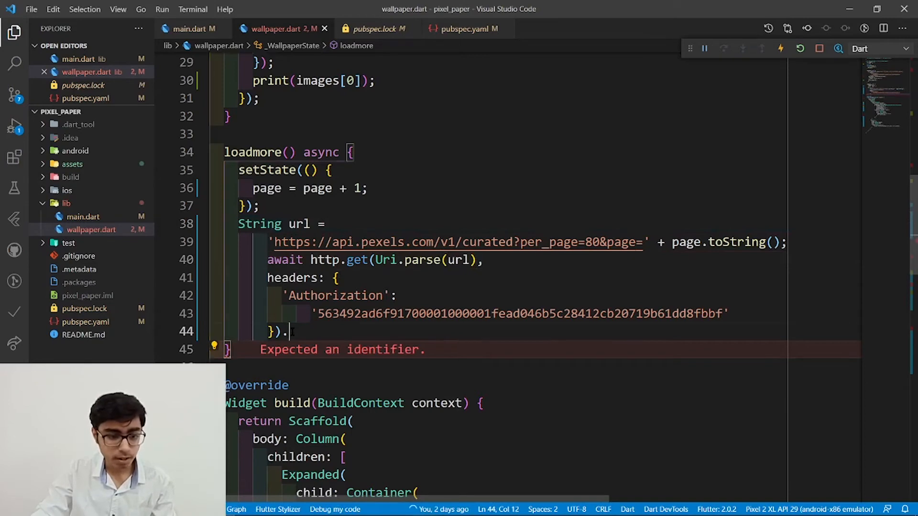
Add a .then handler decoding value.body into Map result via jsonDecode.
type("then")
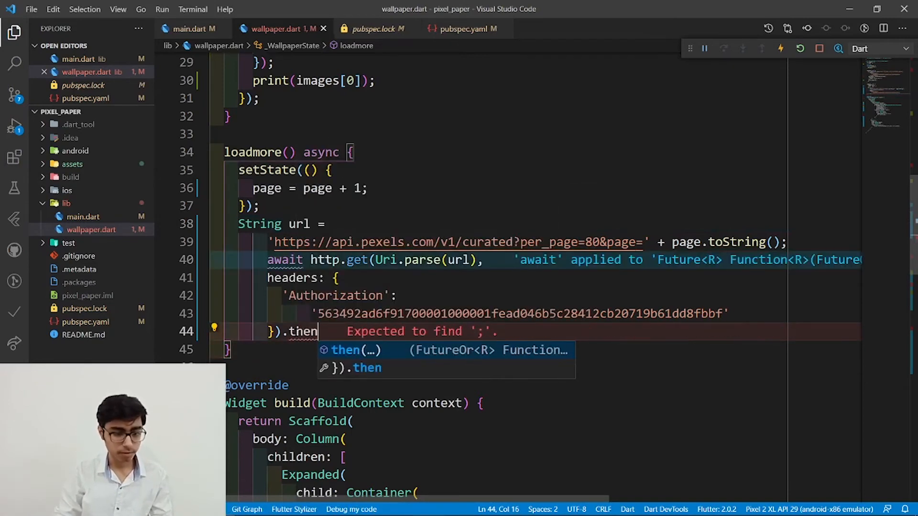
type("((value) =>")
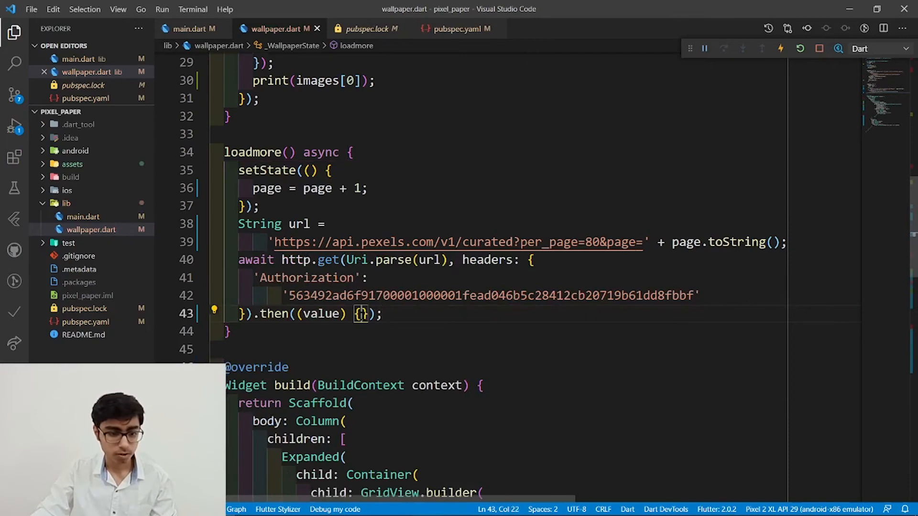
type("Map")
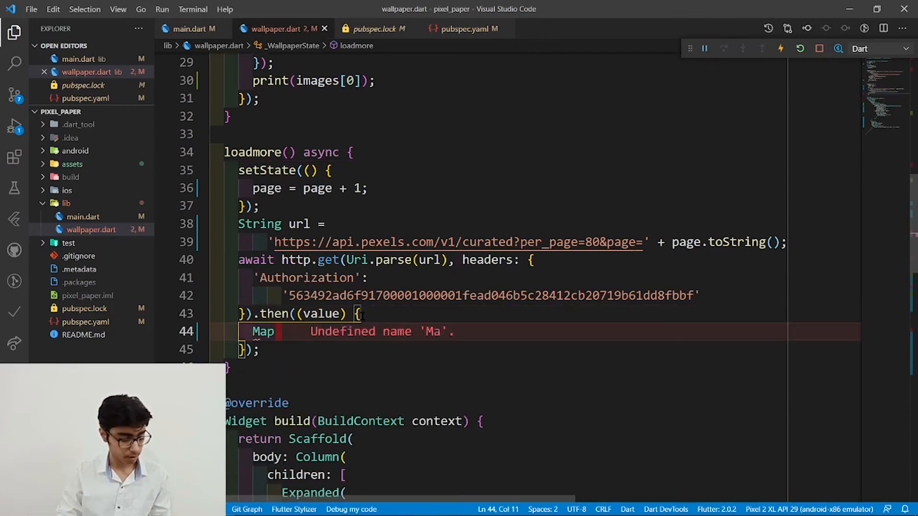
type("result =")
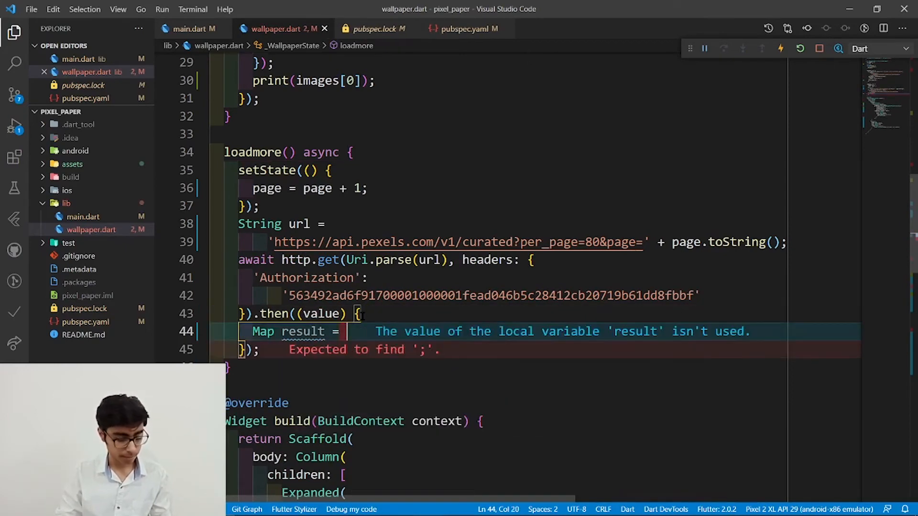
type("jsonDecode(value.body")
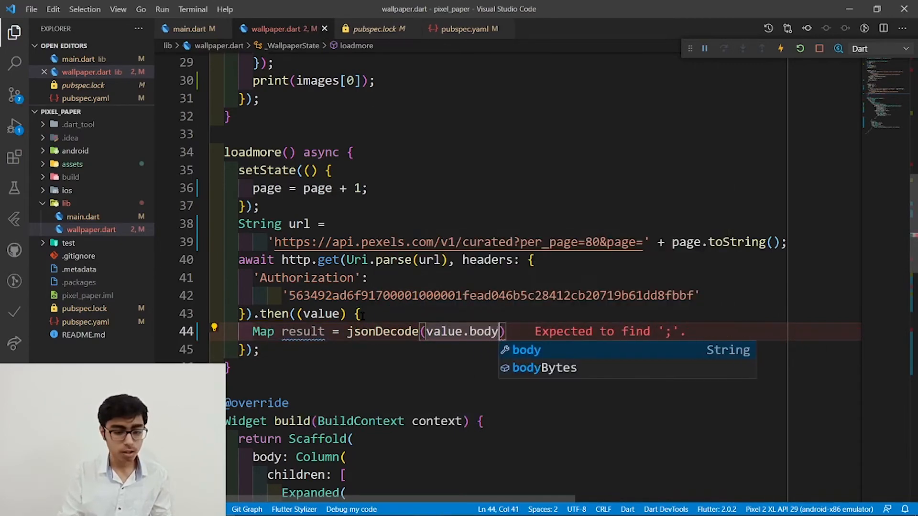
type(";")
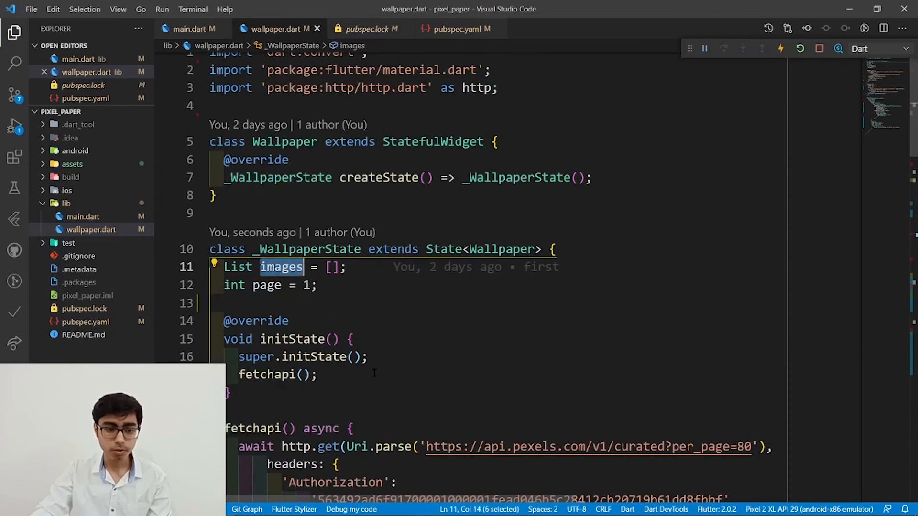
Append result['photos'] to images with images.addAll inside setState.
scroll("down", 3)
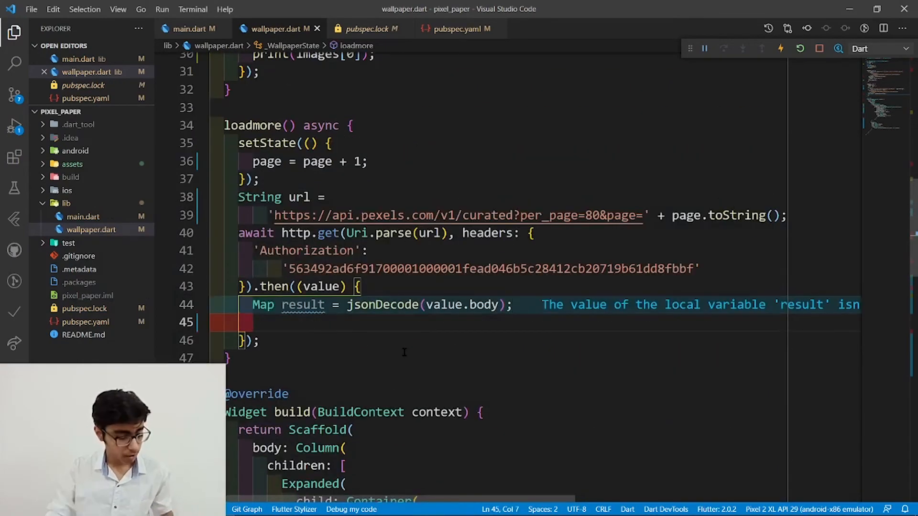
type("set")
type("i")
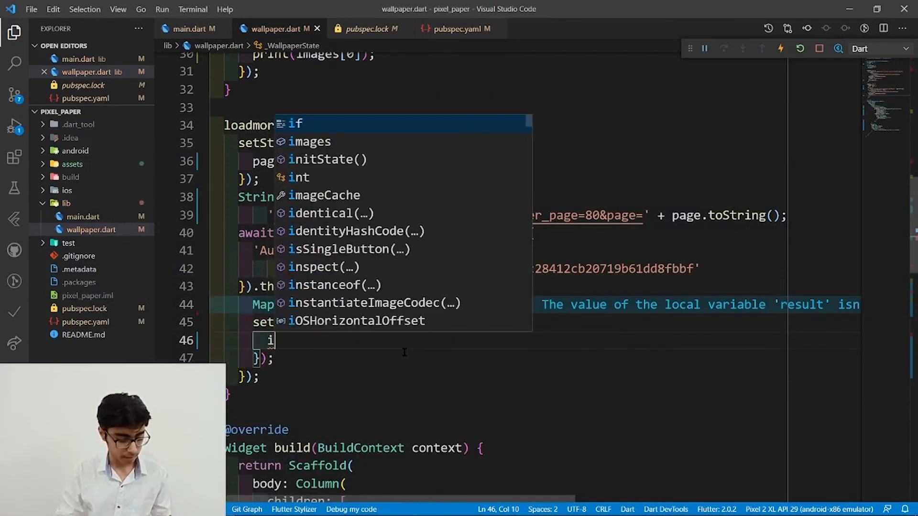
type("mages.addAll(iterable")
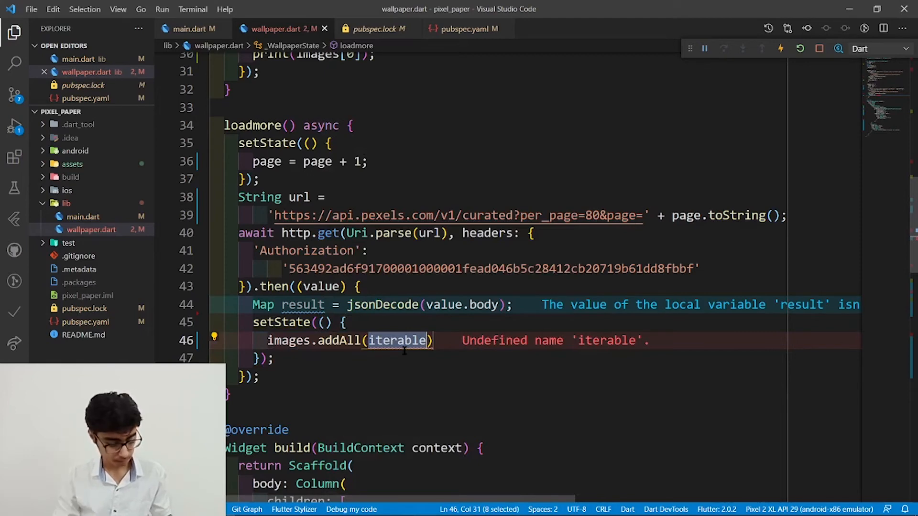
type("resu")
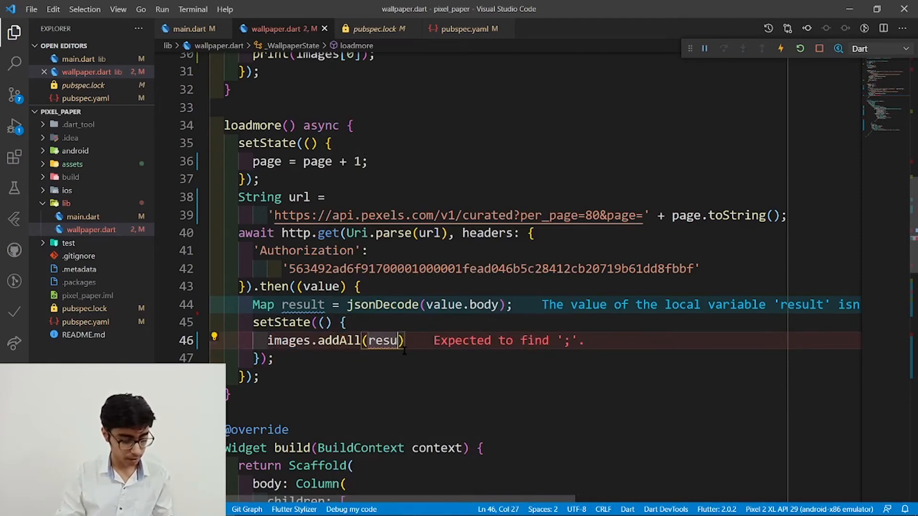
type("lt[]")
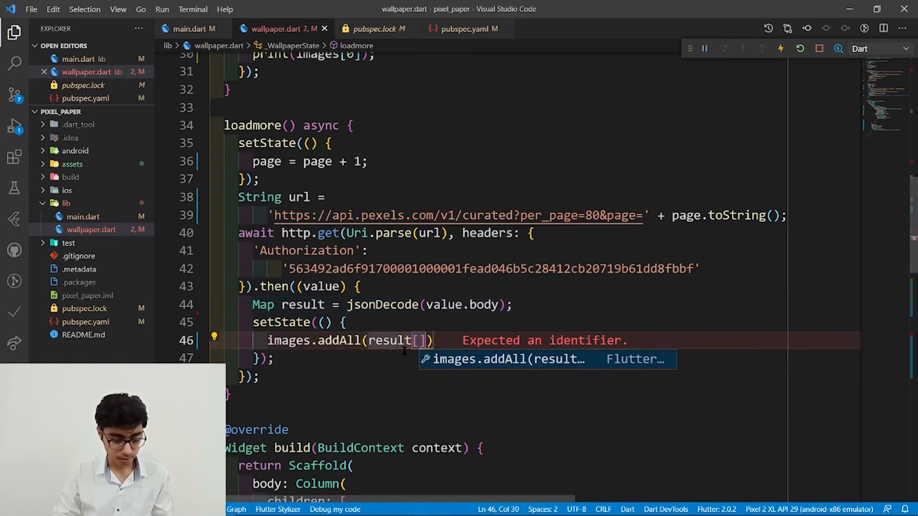
type("'photos'")
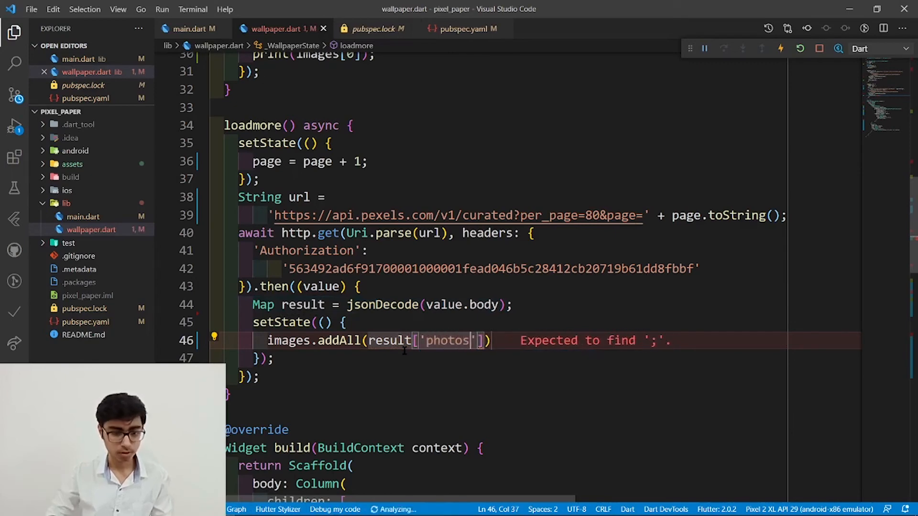
type(";")
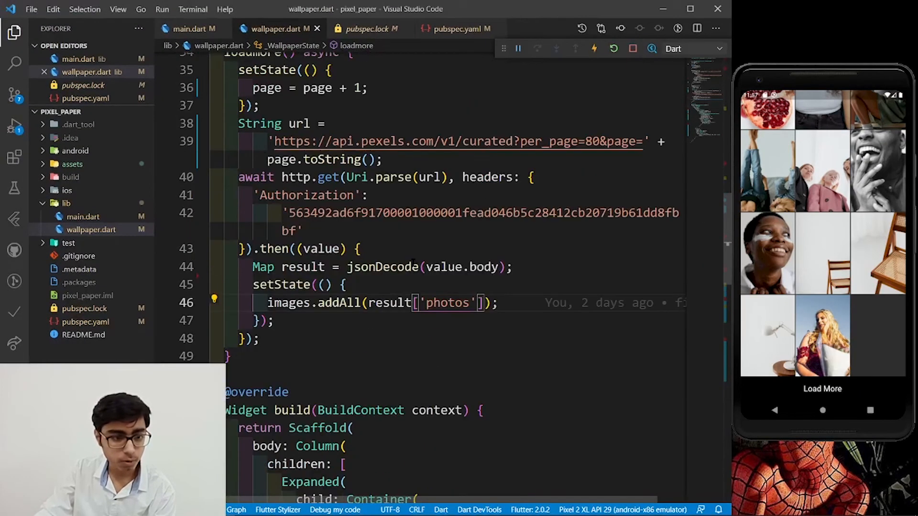
Wrap the Load More Container in an InkWell whose onTap calls loadmore().
scroll("down", 3)
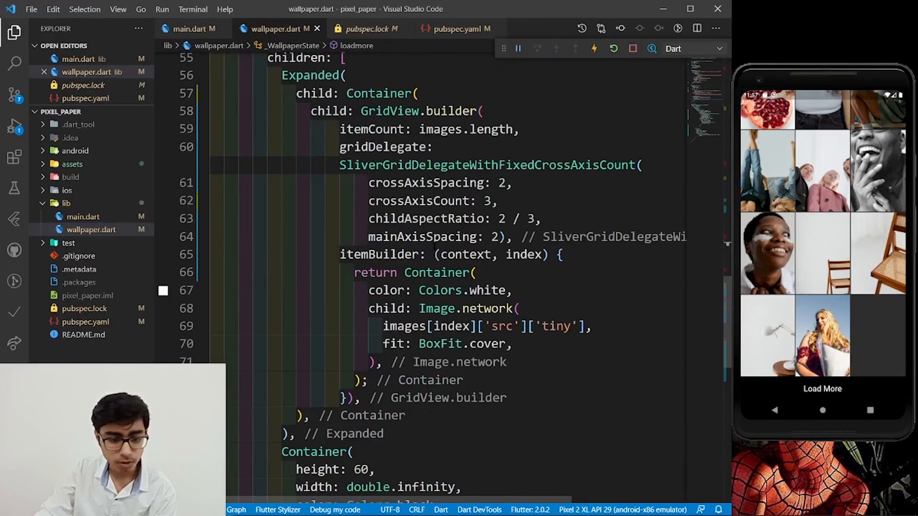
scroll("down", 3)
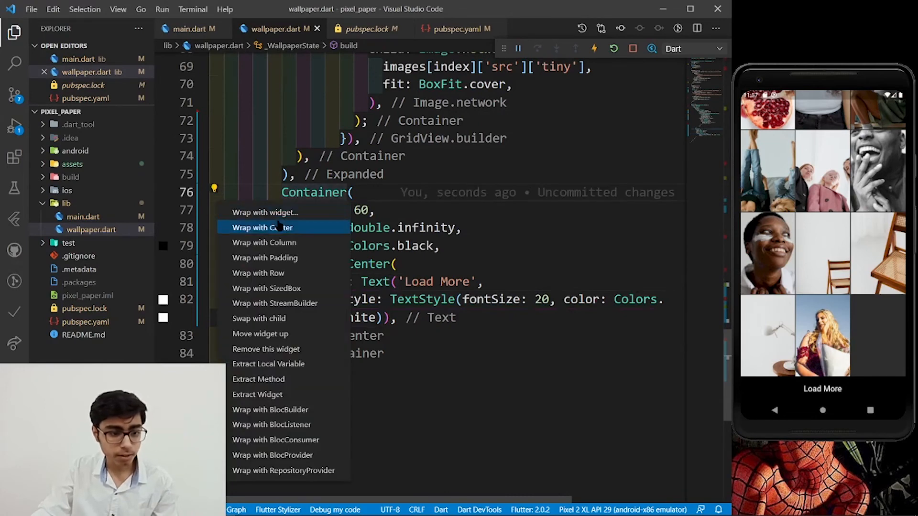
left_click(263, 227)
type("InkWell(")
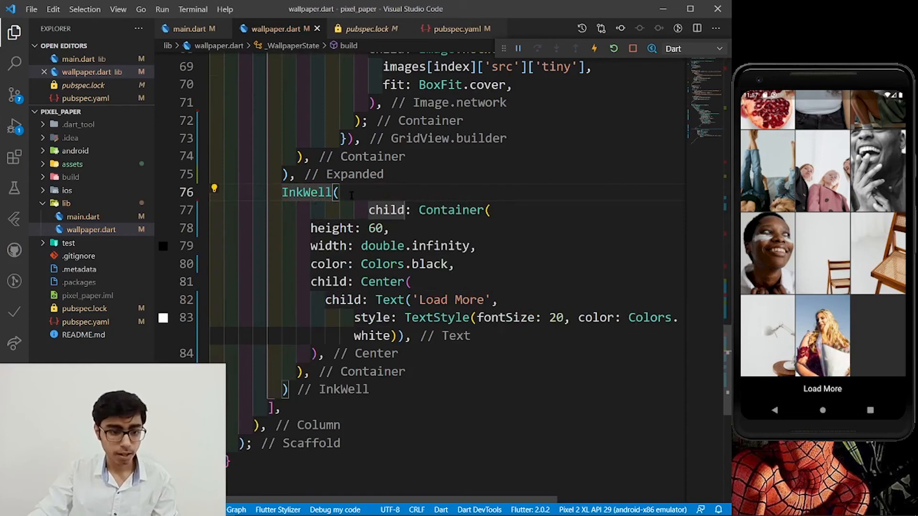
type("onTap: (){")
type("load")
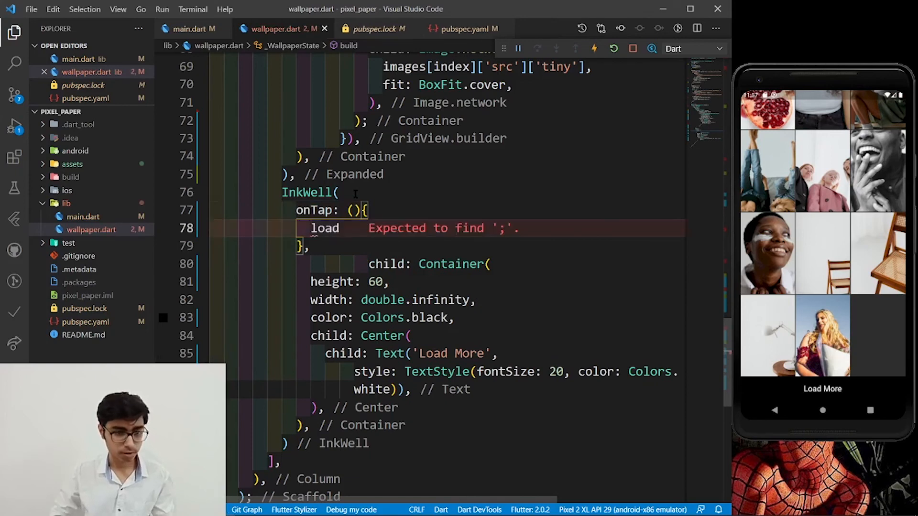
type("more();")
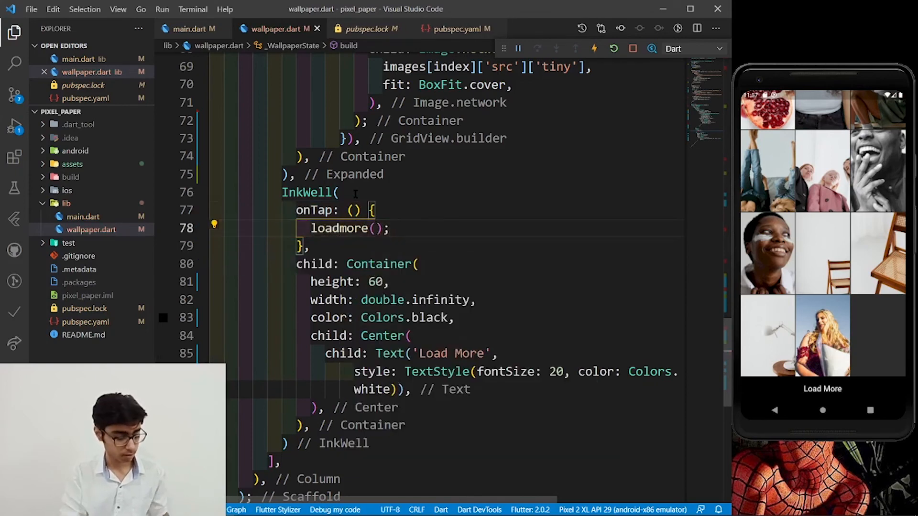